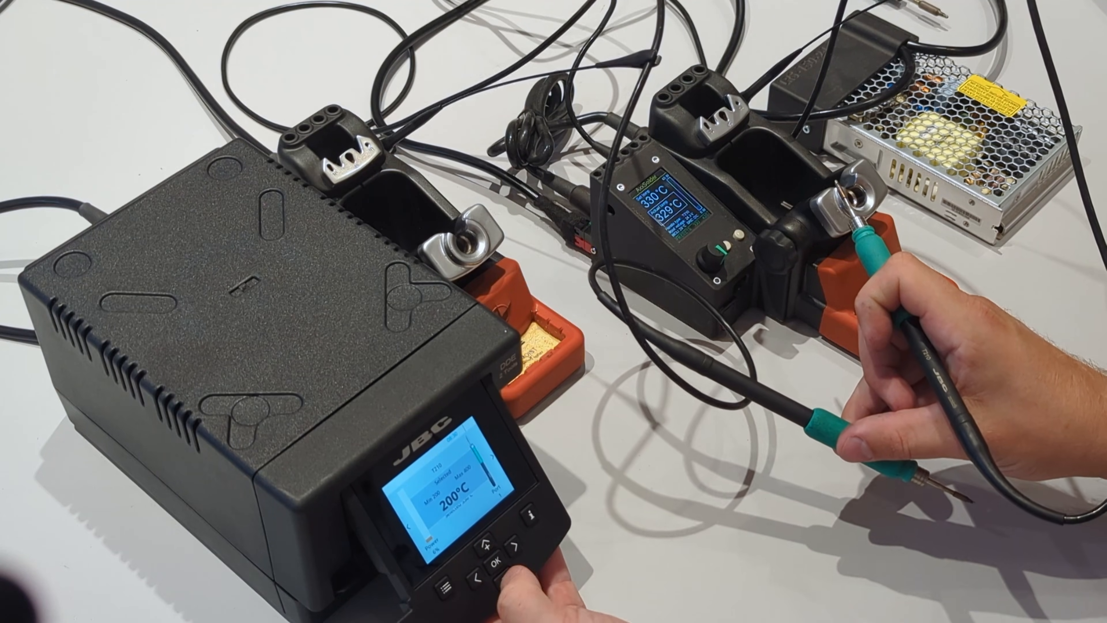
left_click(486, 542)
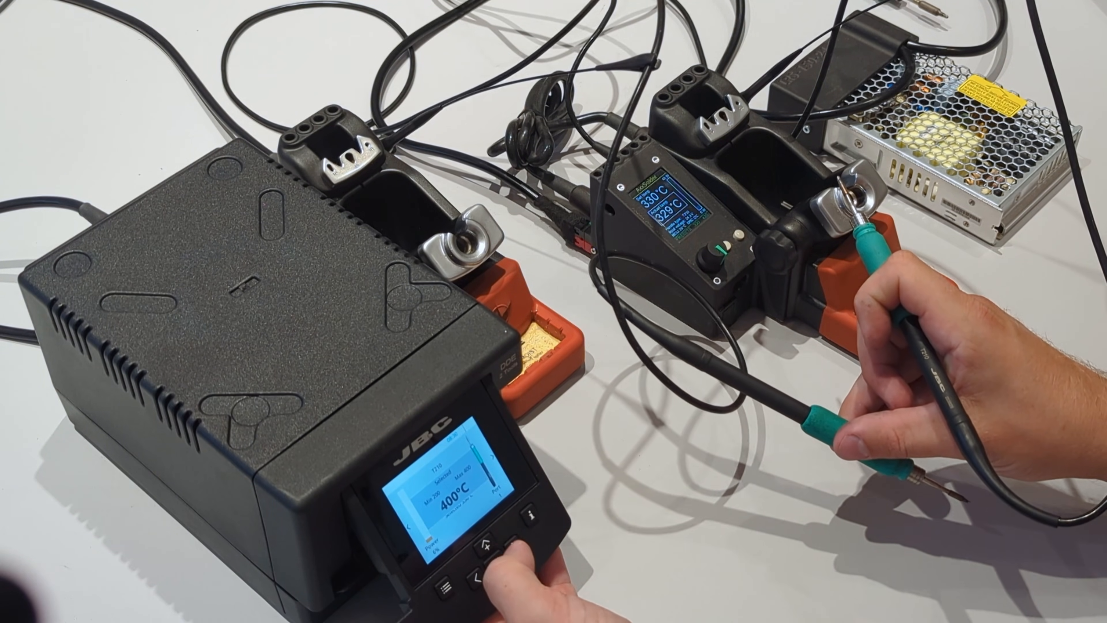